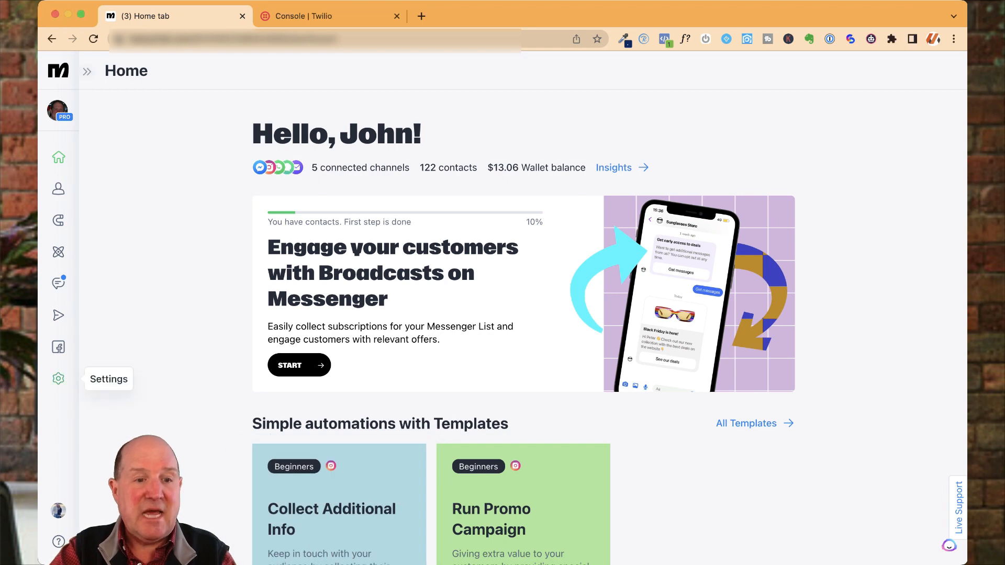
# - Show the SMS channel settings with the connected Twilio number down to the Disconnect Twilio Account option
pyautogui.click(58, 379)
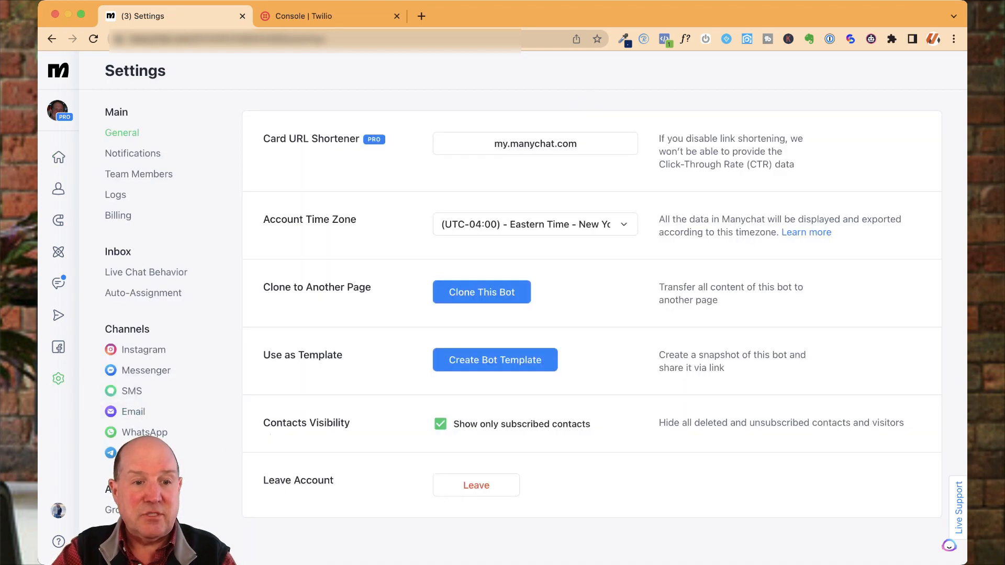
pyautogui.scroll(-3)
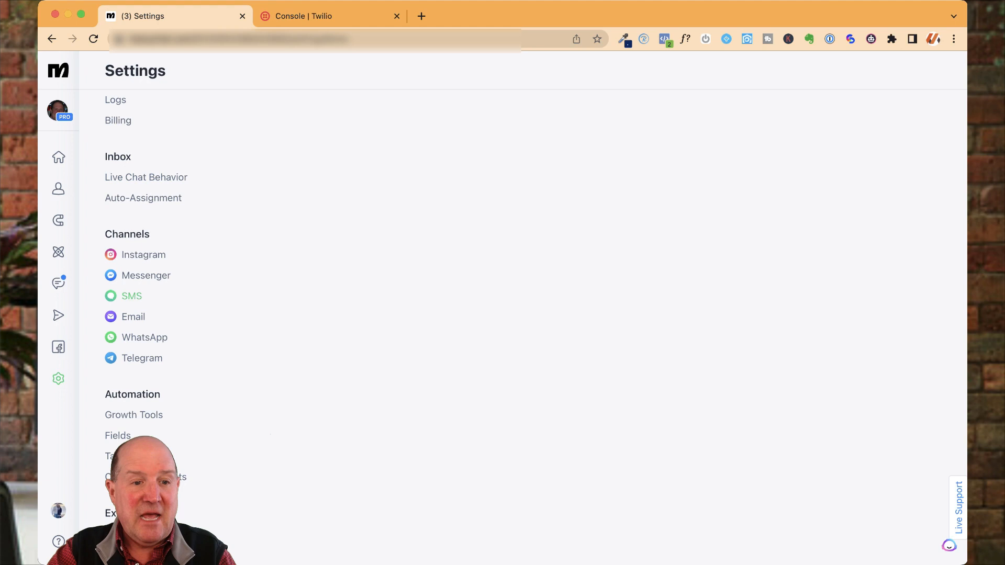
pyautogui.scroll(-3)
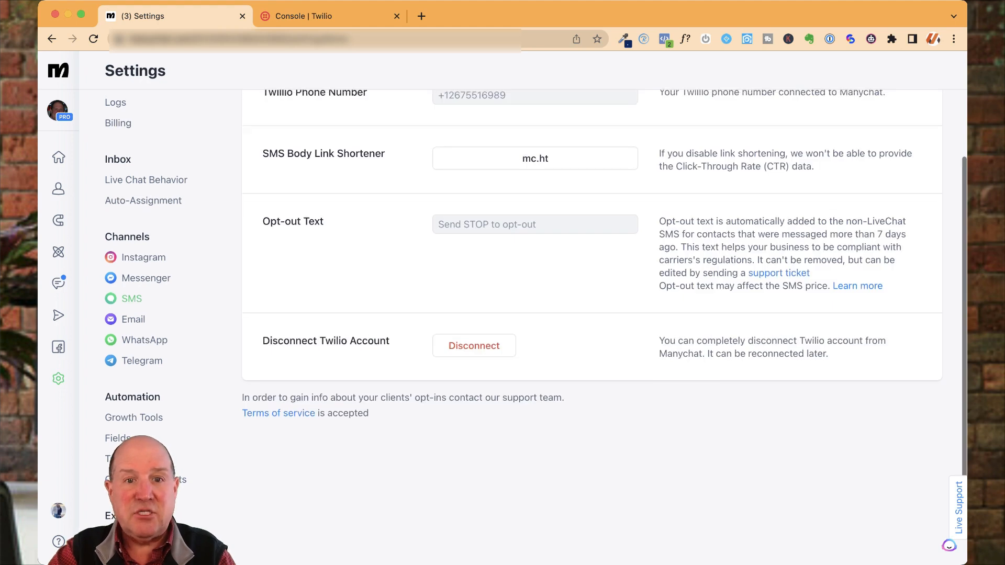
pyautogui.scroll(-3)
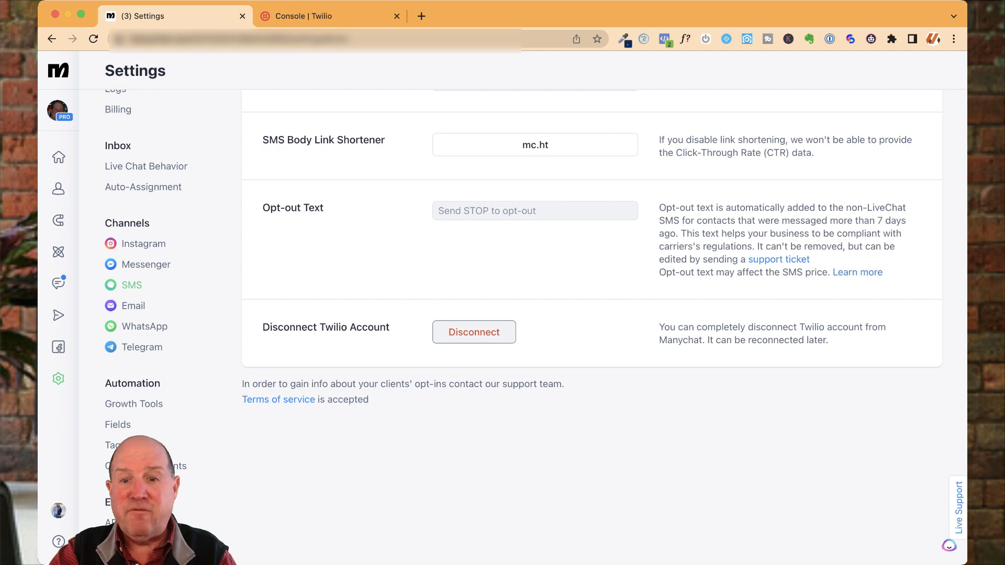
# - Disconnect the Twilio account, confirming with the word 'Disconnect'
pyautogui.click(473, 332)
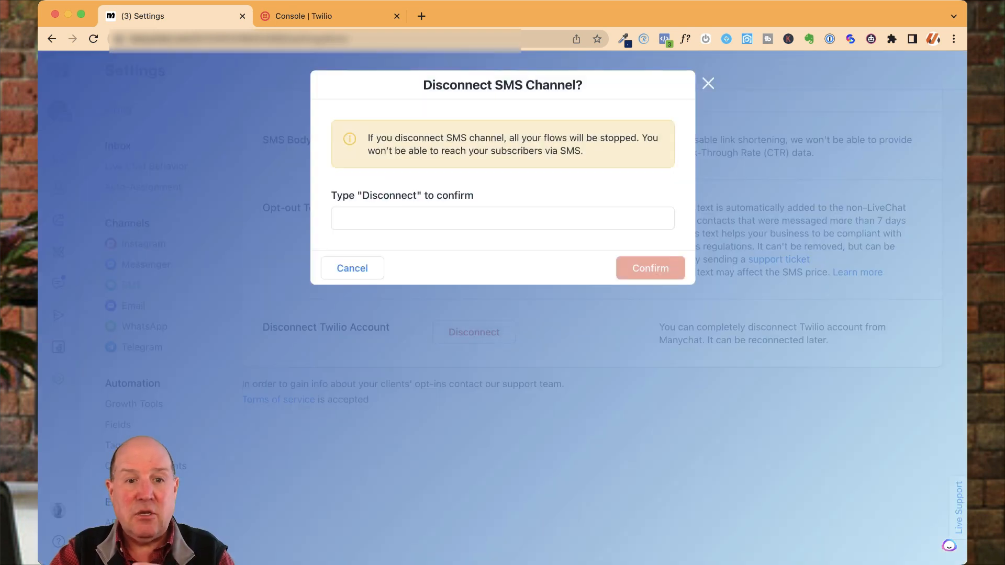
pyautogui.click(501, 218)
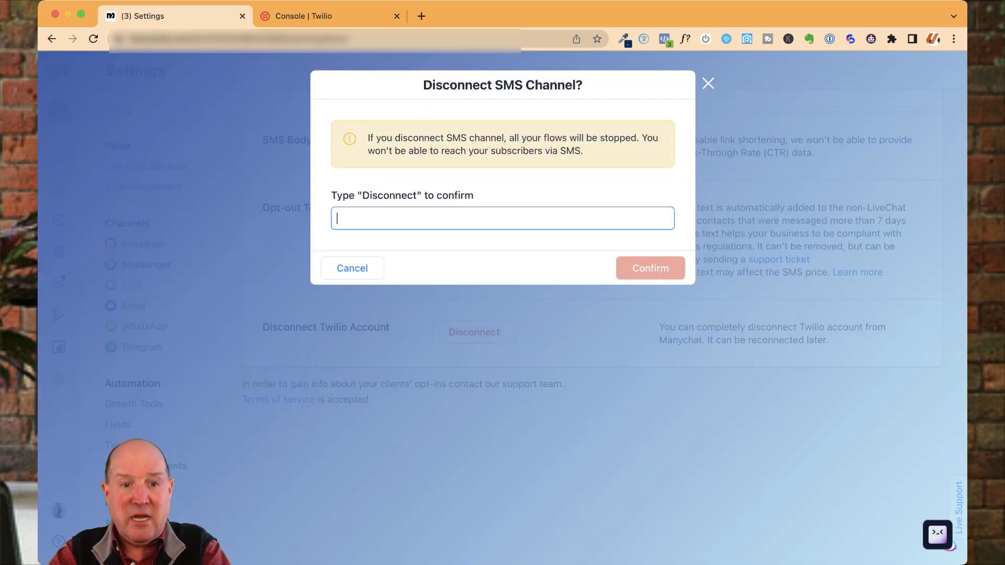
pyautogui.write('Disconnect')
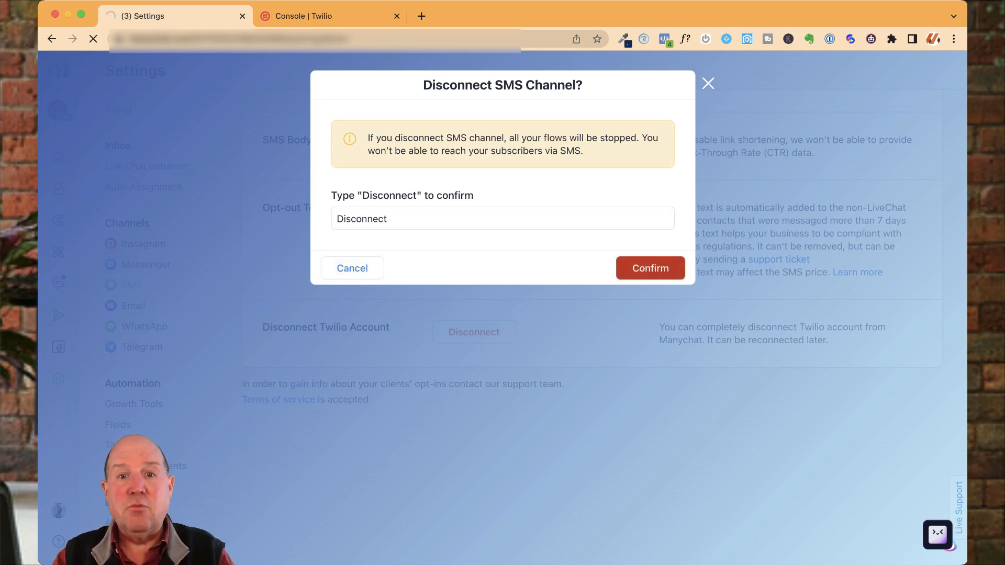
pyautogui.click(649, 268)
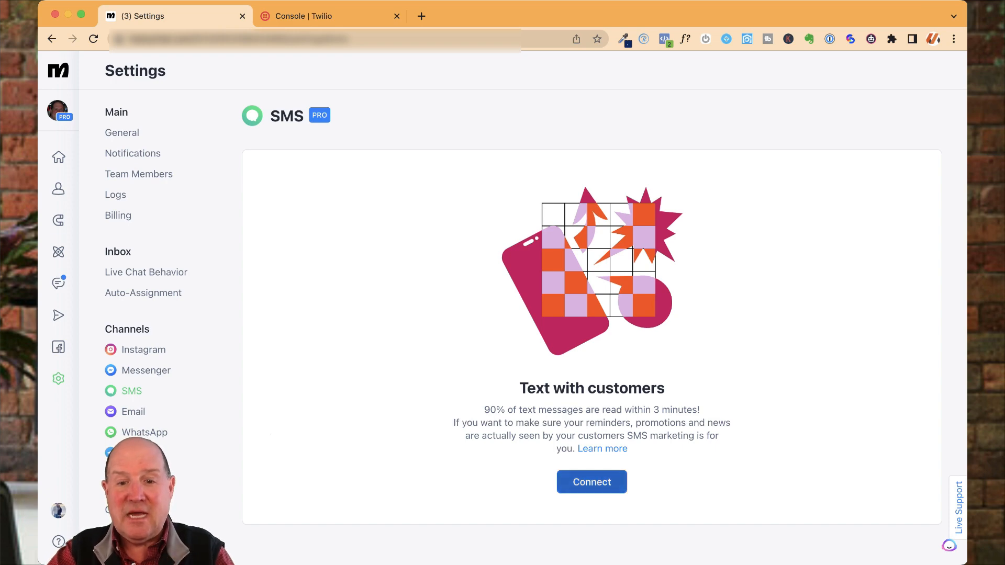
# - Start the SMS connect flow, review the Twilio connection step, and move to the Twilio Console
pyautogui.click(590, 481)
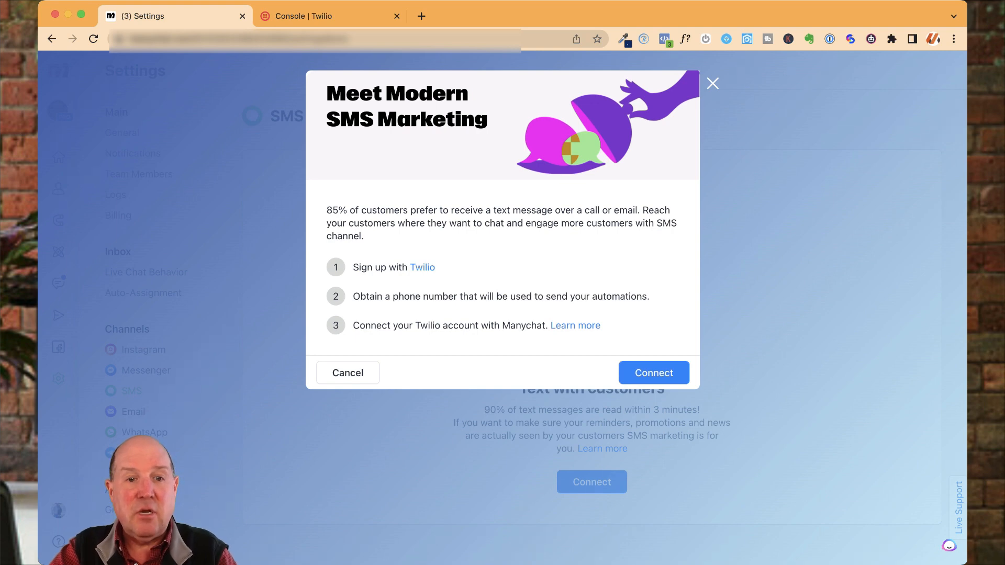
pyautogui.moveTo(326, 211); pyautogui.dragTo(450, 210)
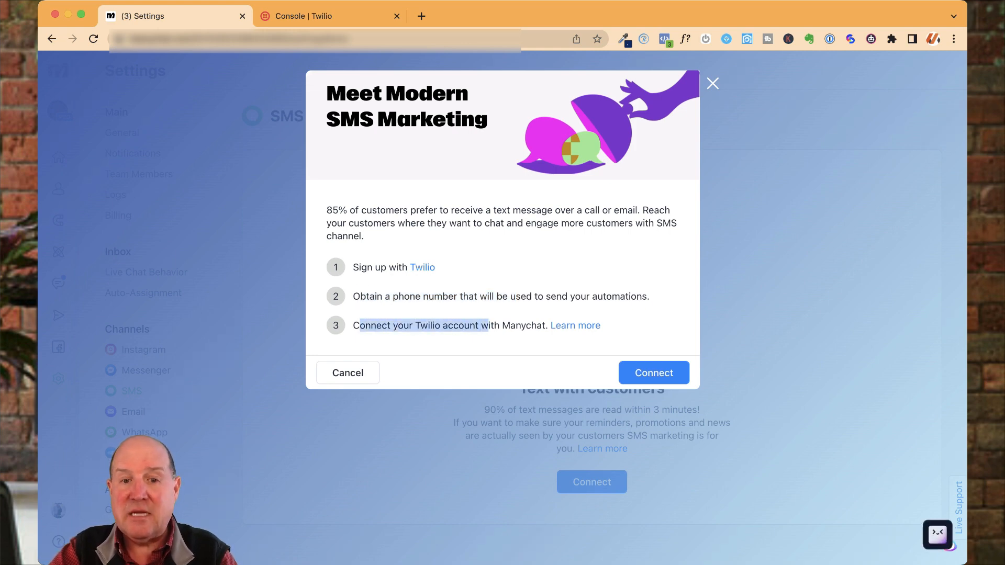
pyautogui.click(329, 15)
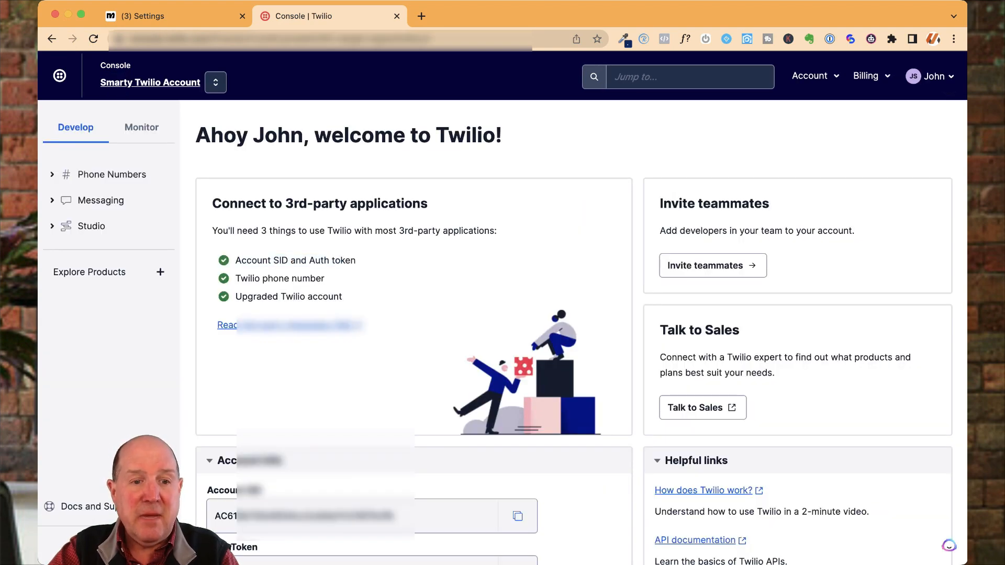
# - Reach the Buy a Number page via Phone Numbers > Manage
pyautogui.doubleClick(260, 261)
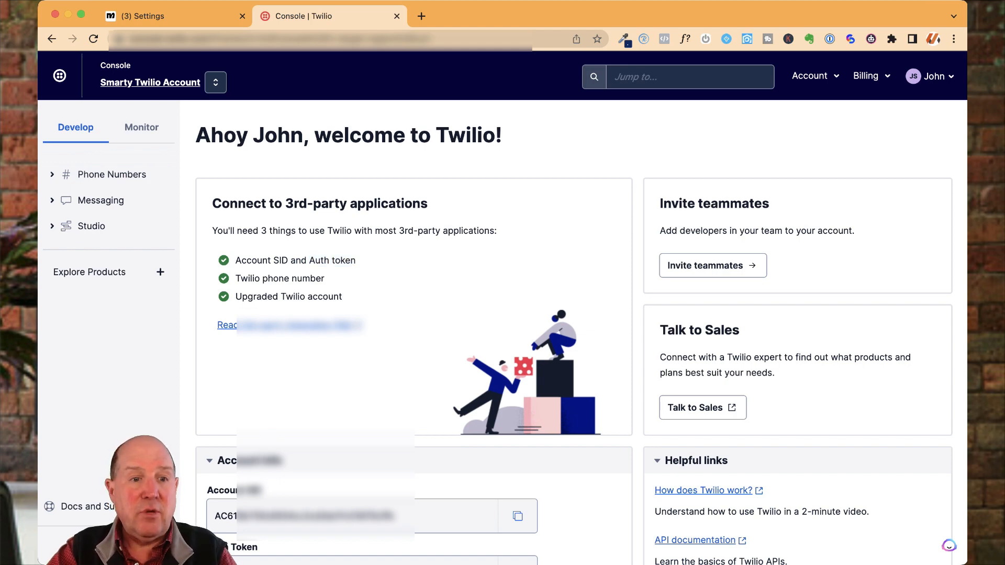
pyautogui.click(112, 174)
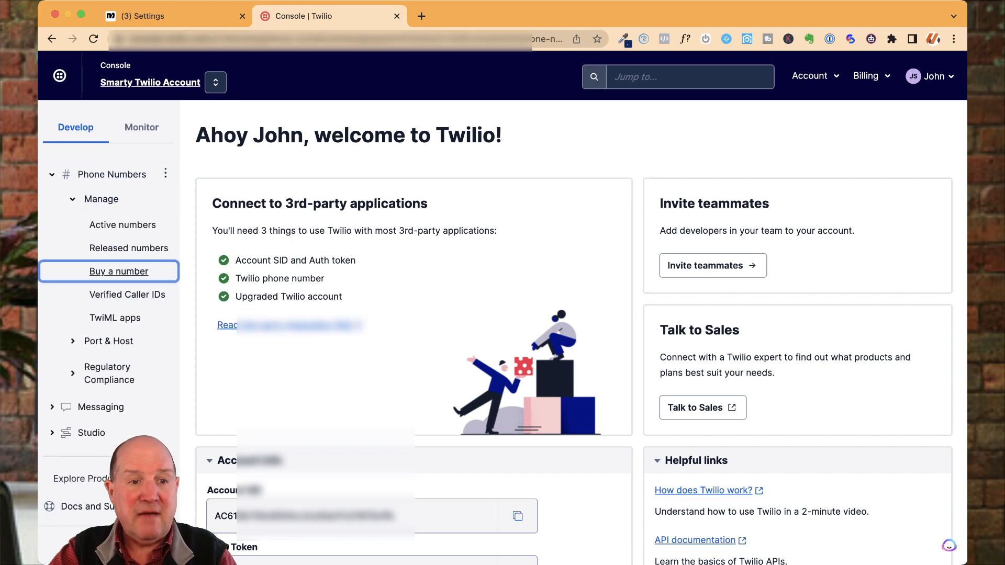
pyautogui.click(118, 271)
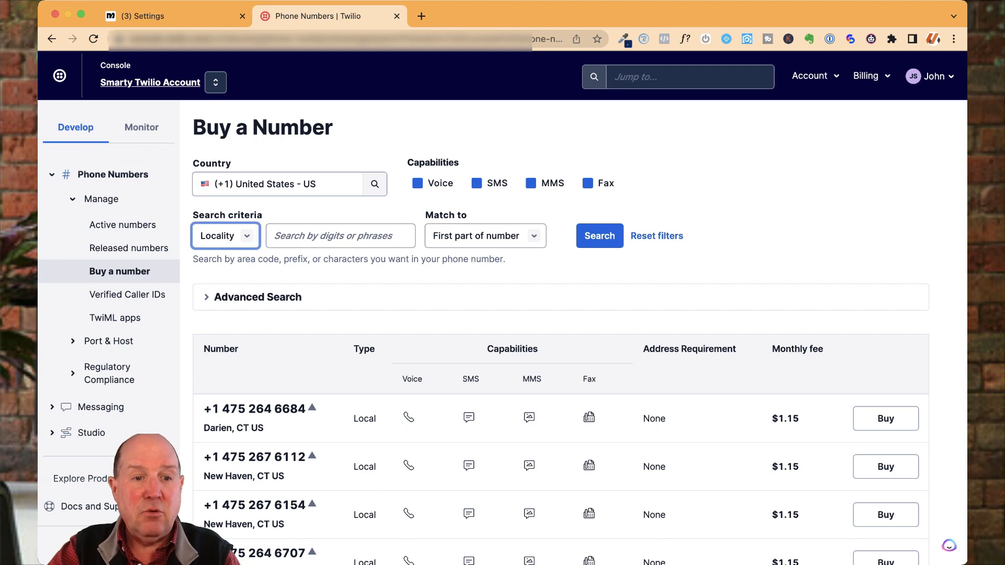
# - Search available phone numbers by Number matching 610
pyautogui.click(224, 235)
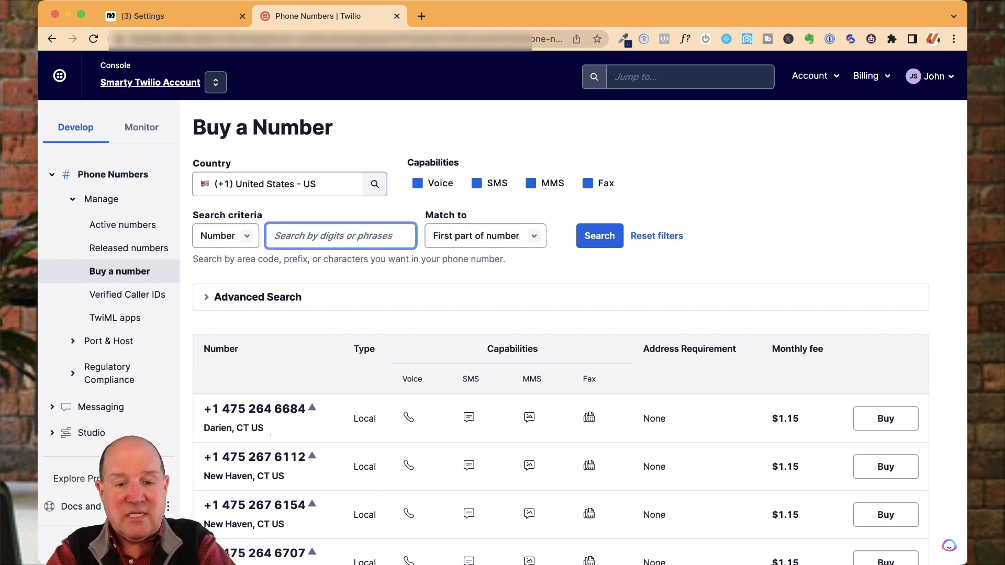
pyautogui.write('610')
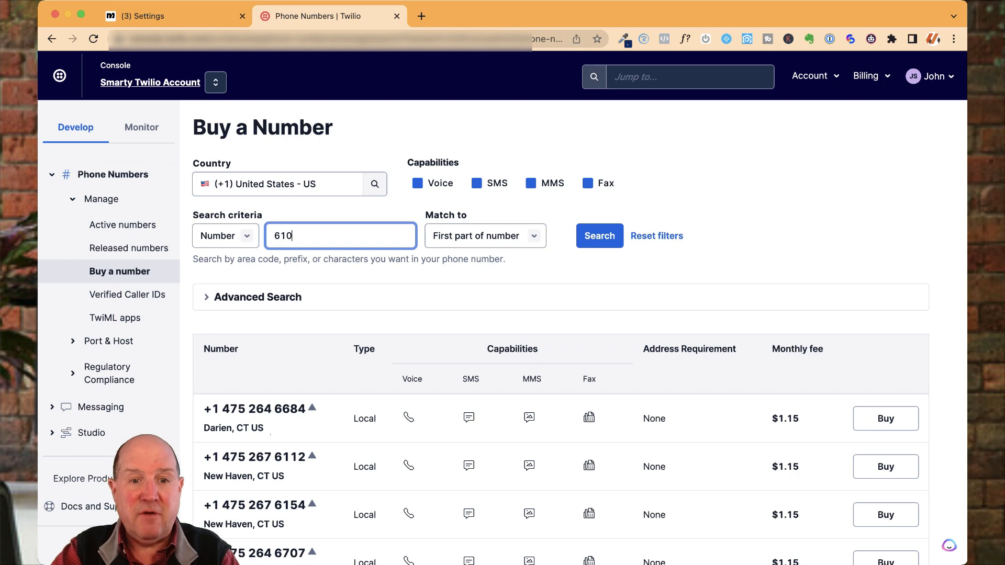
pyautogui.click(599, 235)
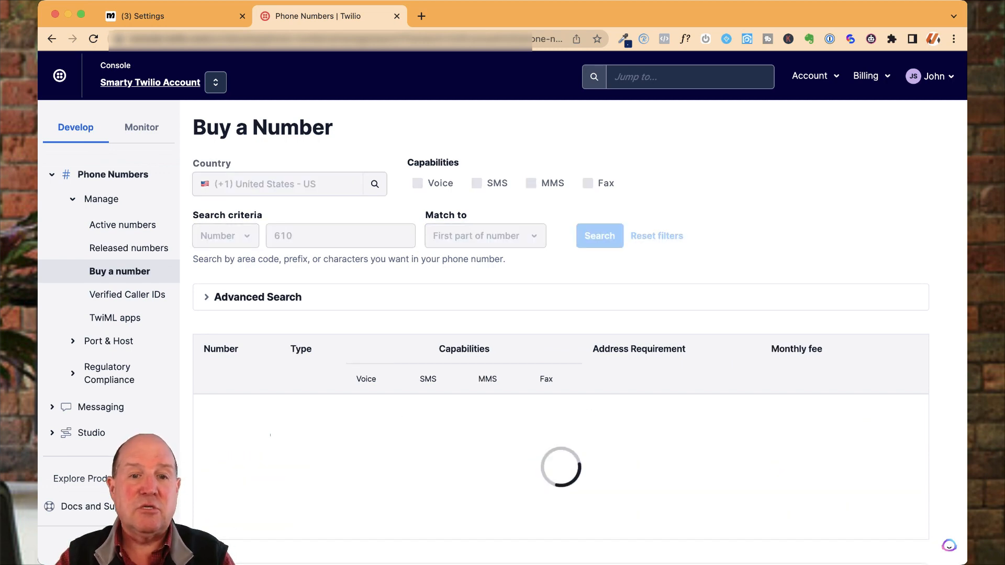
pyautogui.click(598, 235)
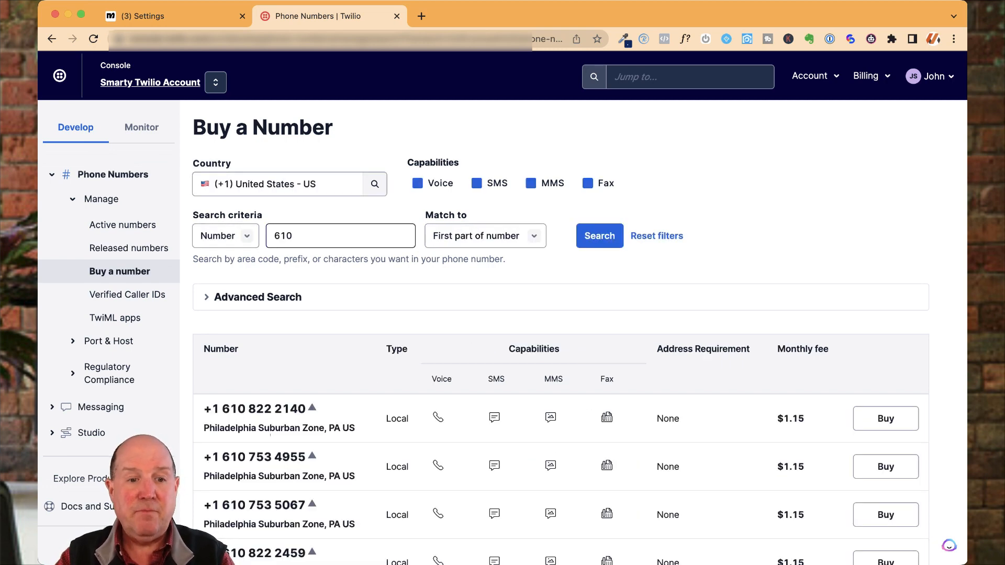
pyautogui.scroll(-3)
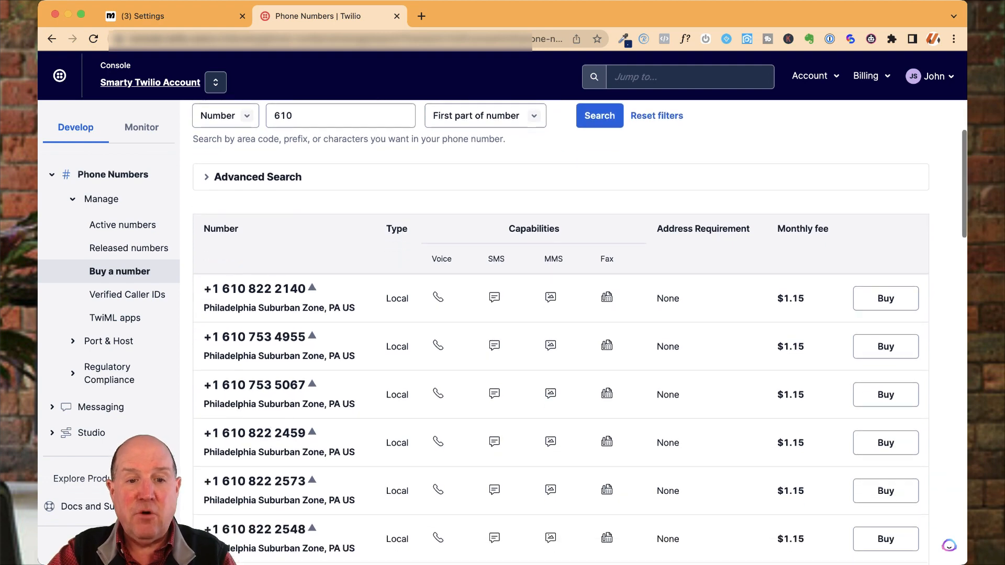
pyautogui.scroll(-3)
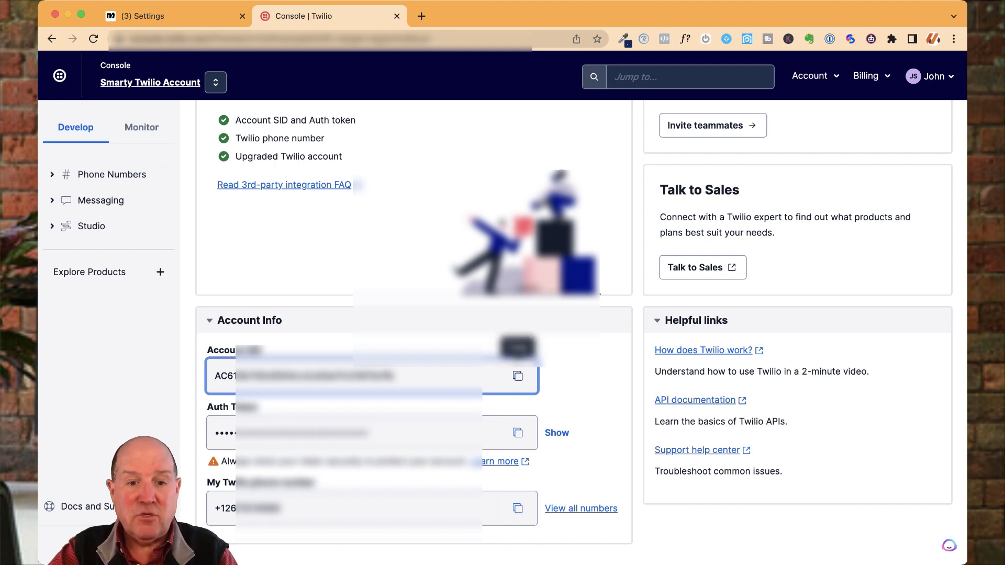
# - Copy the Account SID and return to the ManyChat connection dialog
pyautogui.click(517, 375)
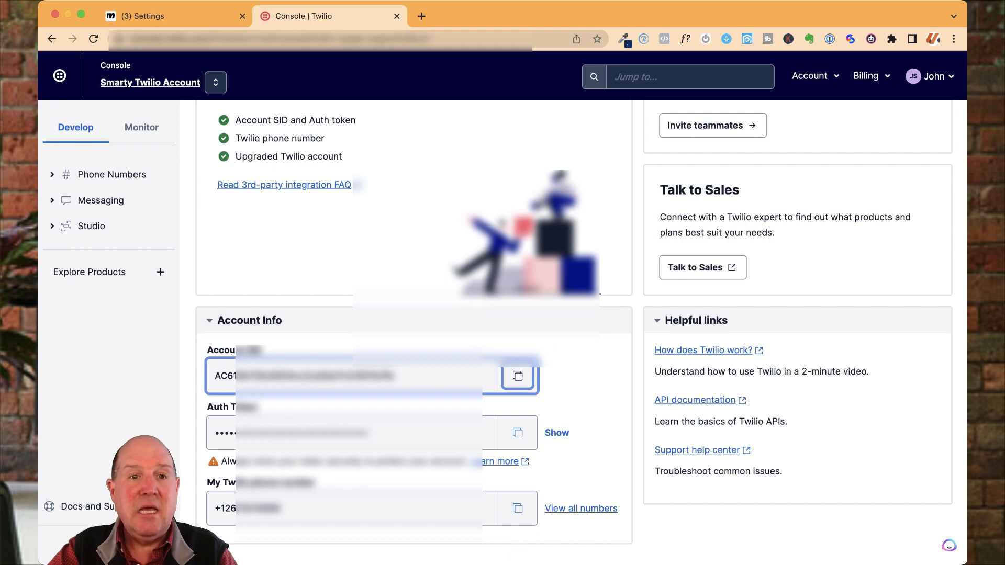
pyautogui.click(173, 16)
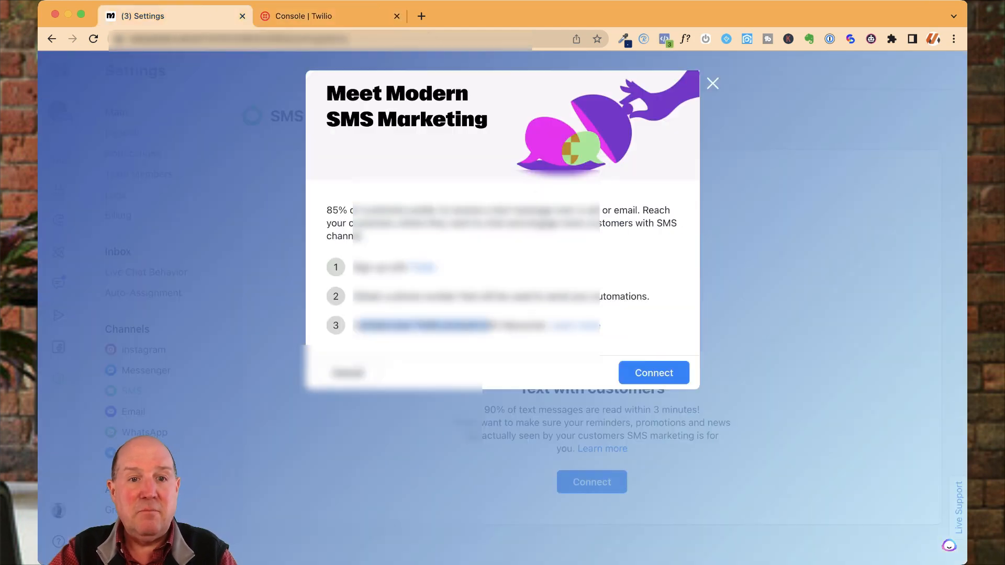
# - Fill the Connect SMS Channel form with the Account SID, Auth Token and Twilio phone number and submit it
pyautogui.click(652, 372)
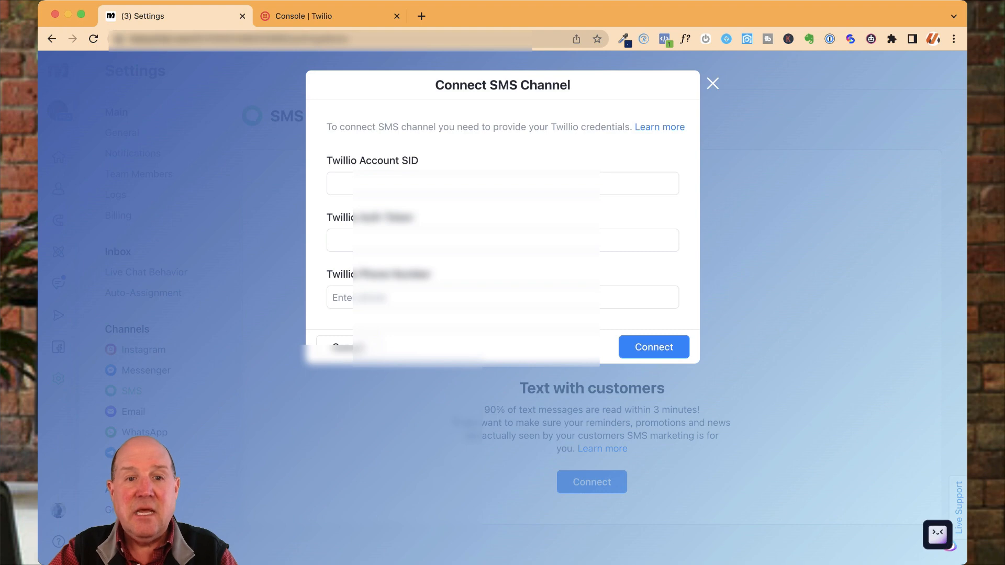
pyautogui.doubleClick(341, 161)
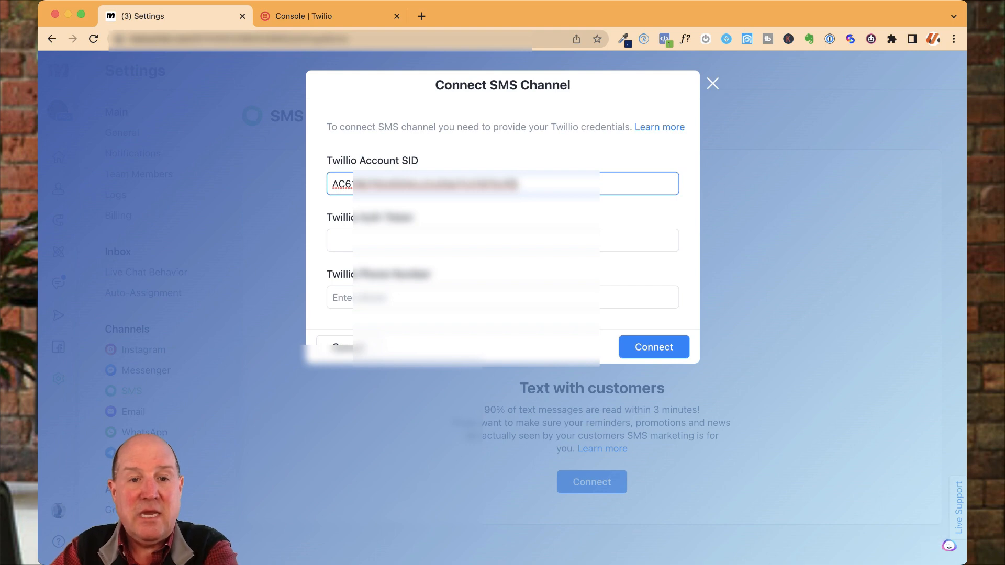
pyautogui.click(501, 241)
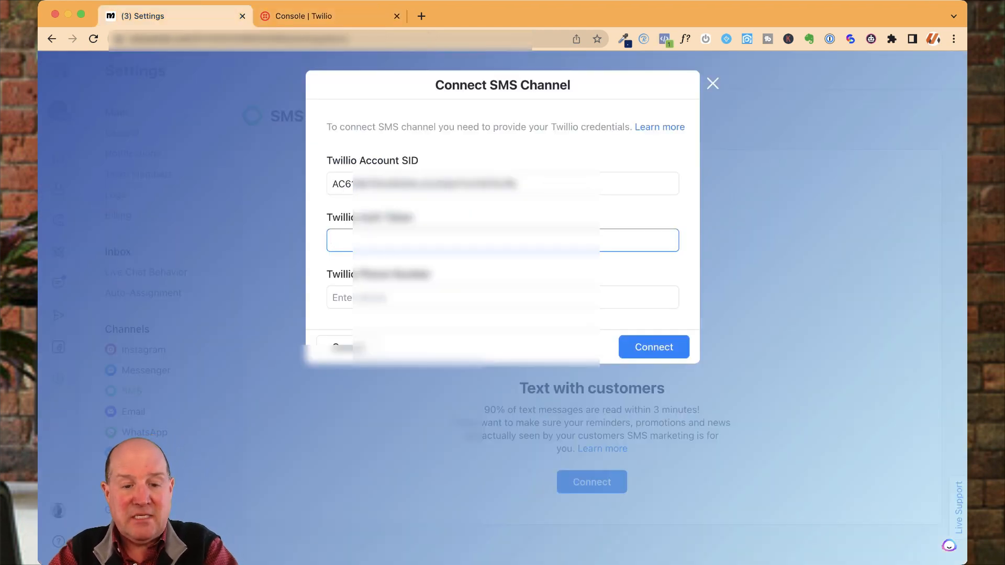
pyautogui.click(330, 15)
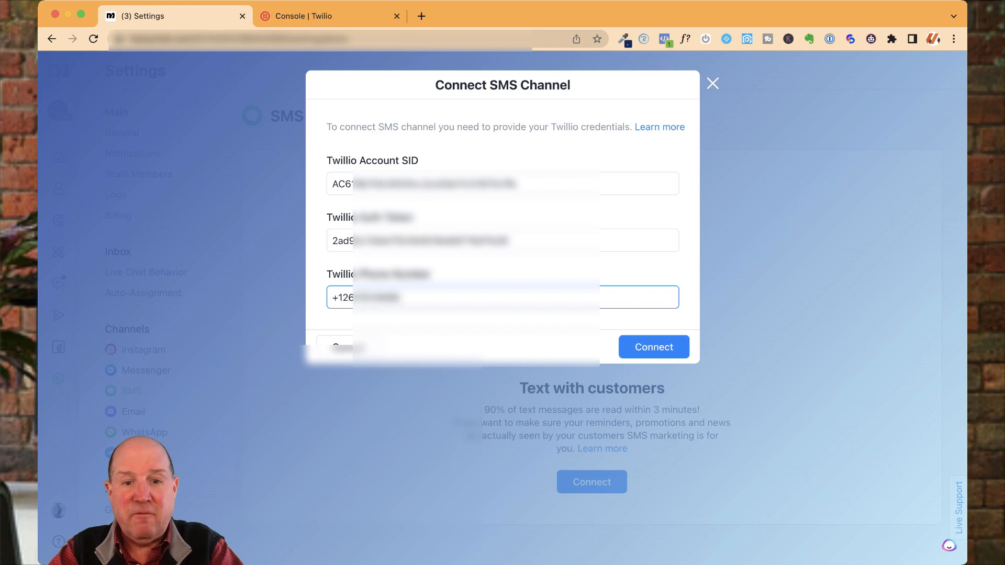
pyautogui.click(653, 346)
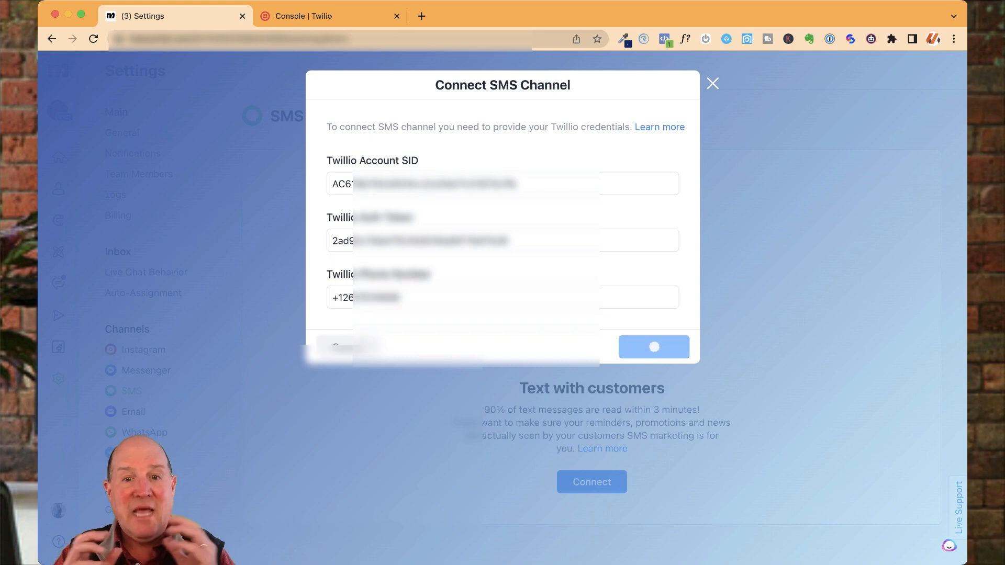
pyautogui.click(653, 346)
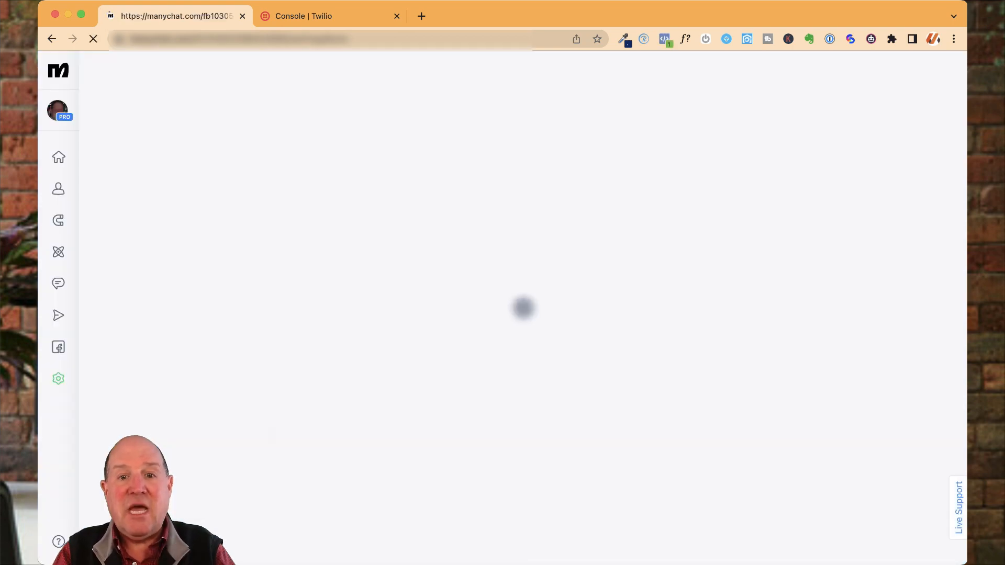